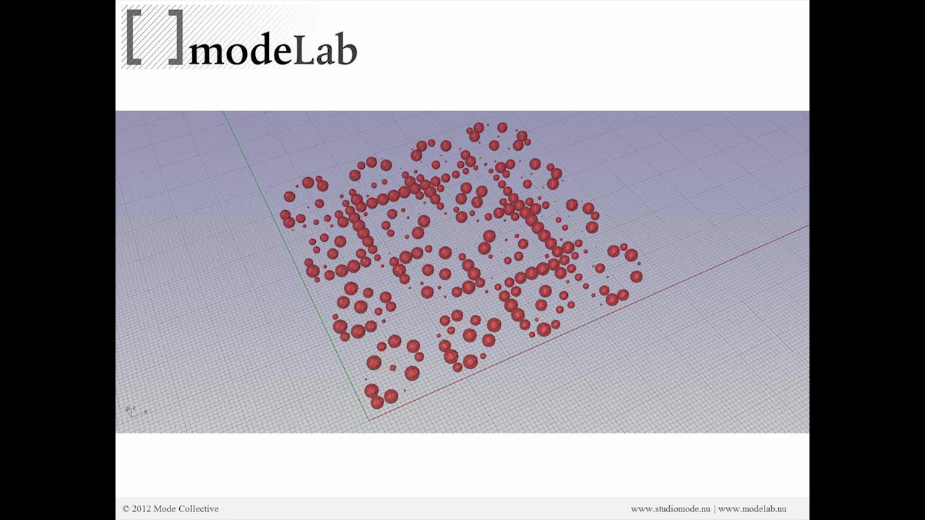
- Advance the slide to the Python arithmetic, comparison and logical operators table
key("Right")
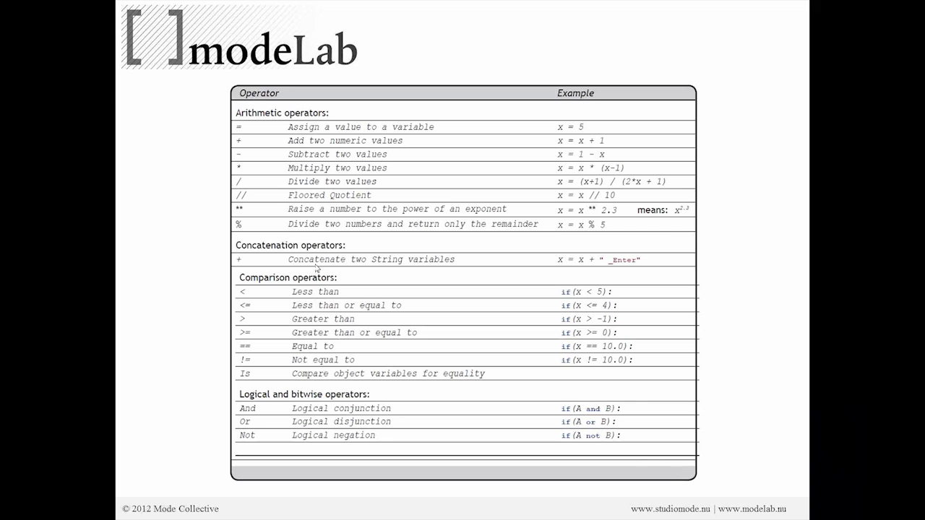
mouse_move(402, 499)
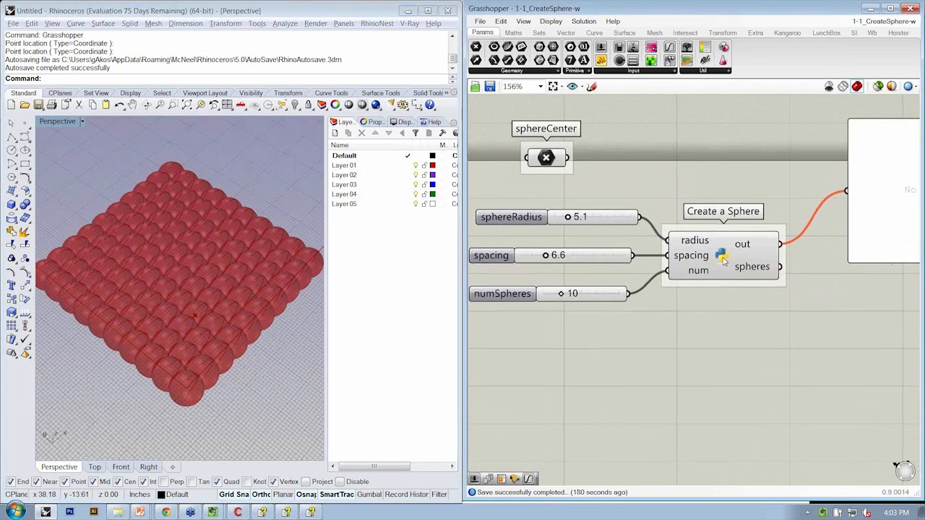
- Scroll to the Create a Sphere GhPython component on the Grasshopper canvas
scroll("down", 3)
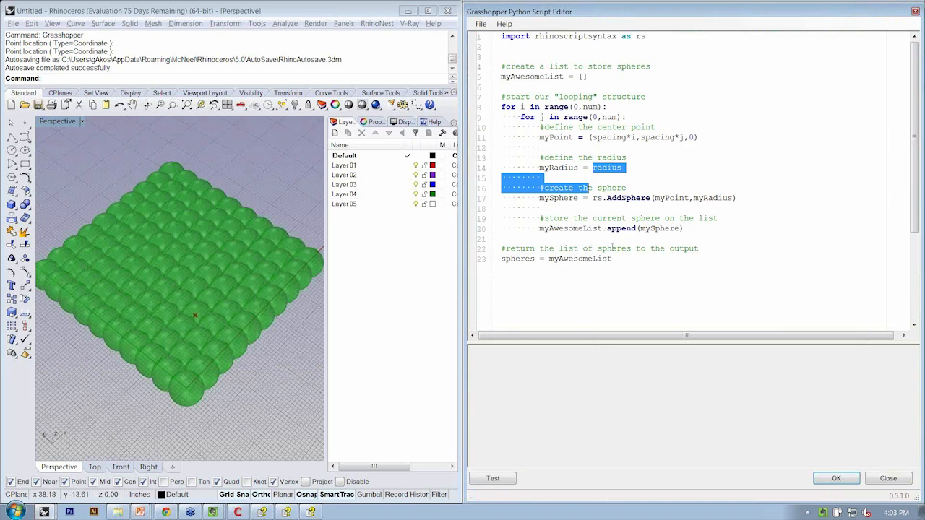
- Add 'import math' and change the radius line to myRadius = math.sin(i*j)*radius
double_click(607, 167)
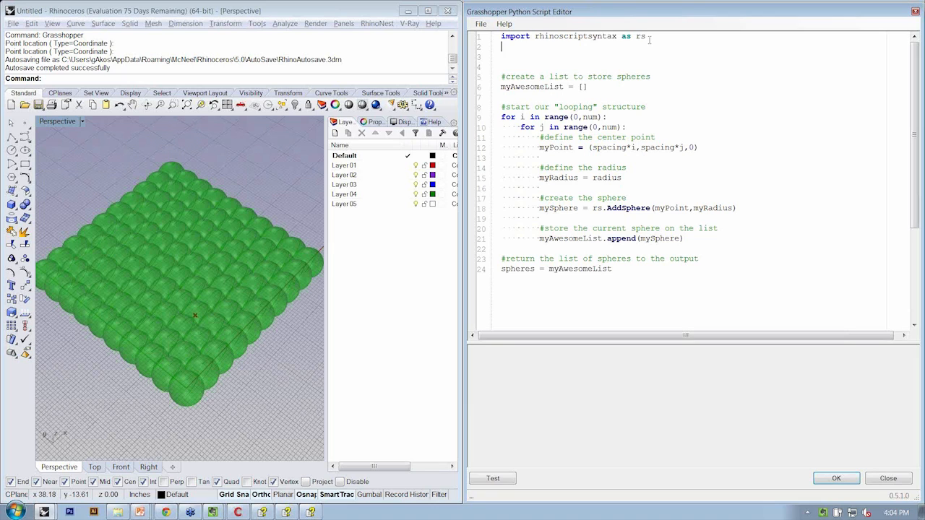
type("import")
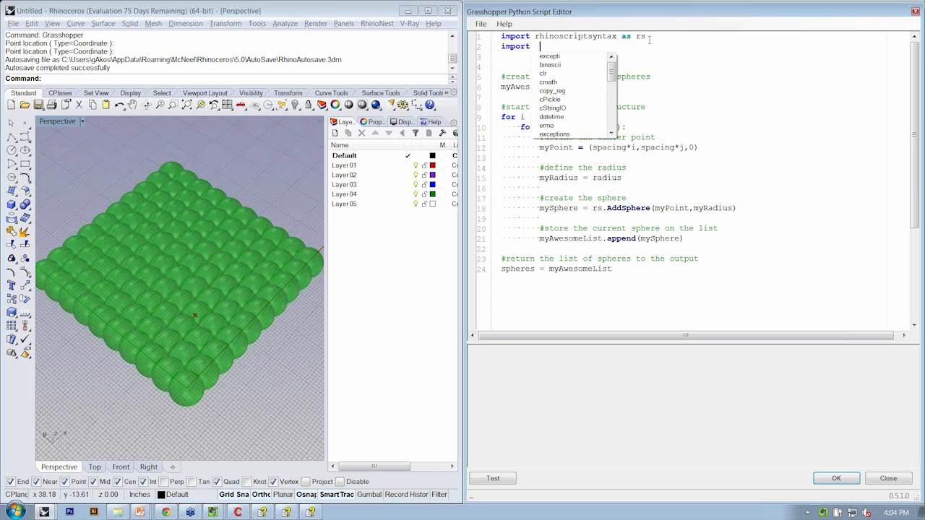
type("math")
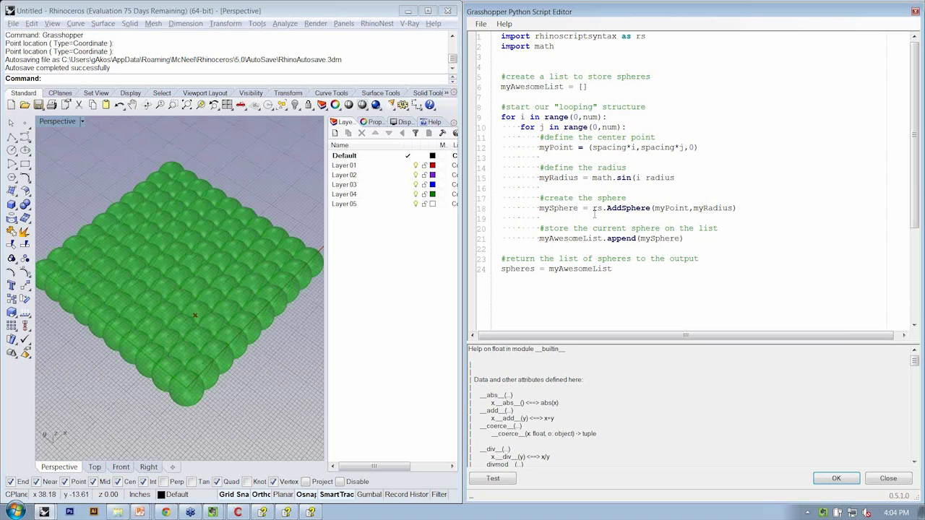
type("*j)*")
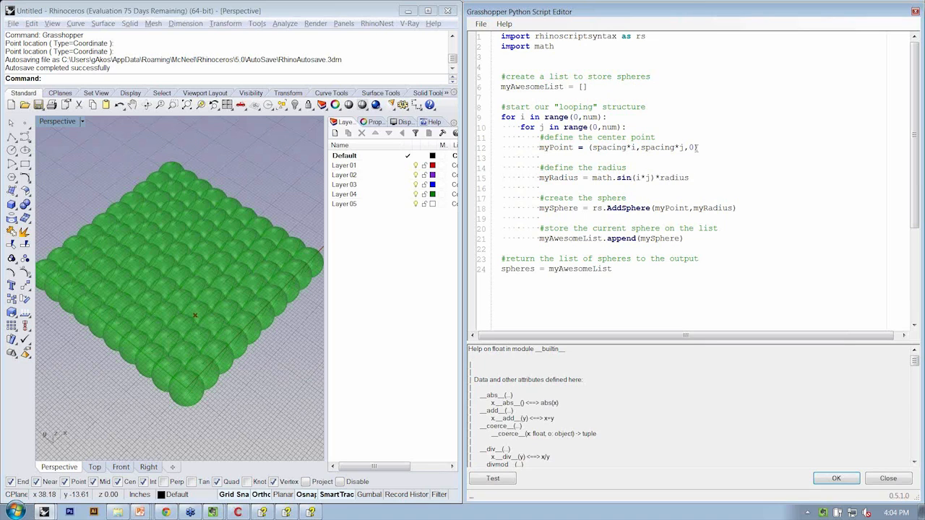
double_click(678, 178)
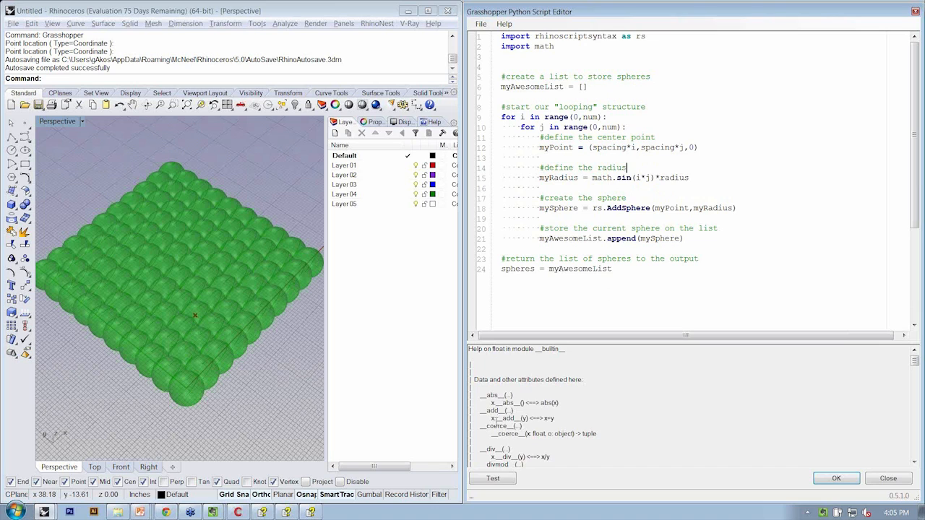
left_click(492, 478)
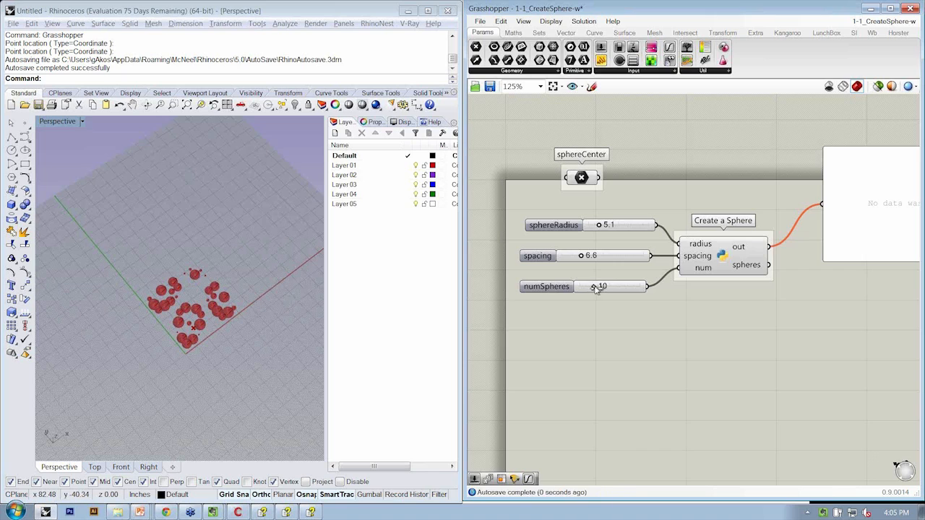
left_click_drag(596, 287, 610, 287)
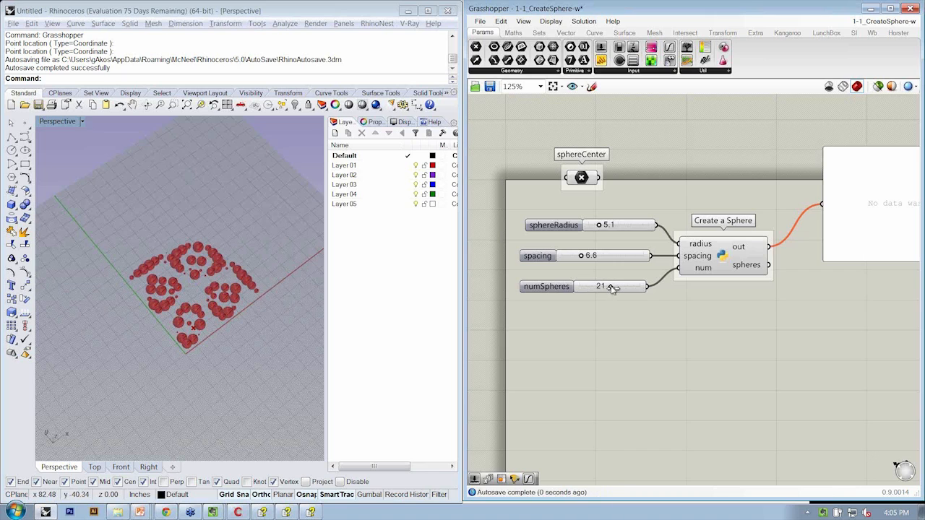
mouse_move(331, 353)
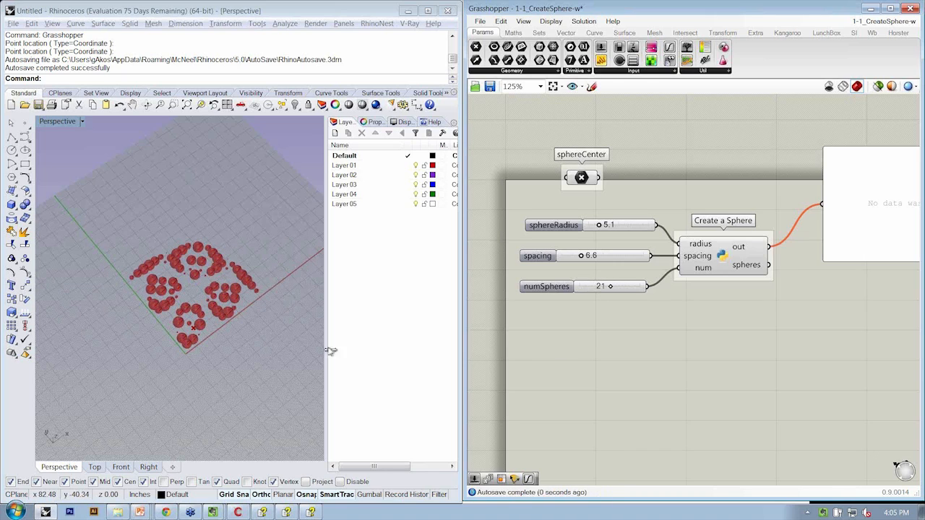
left_click(598, 287)
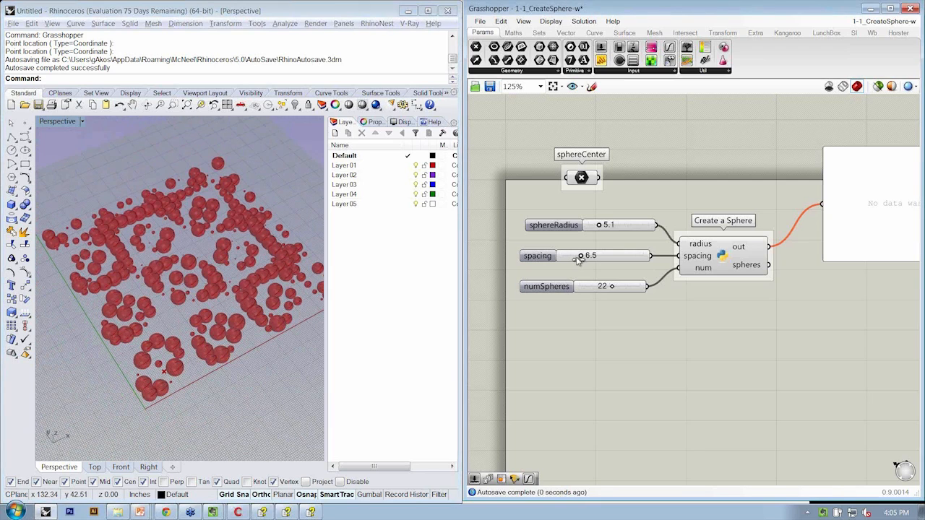
left_click_drag(585, 256, 575, 255)
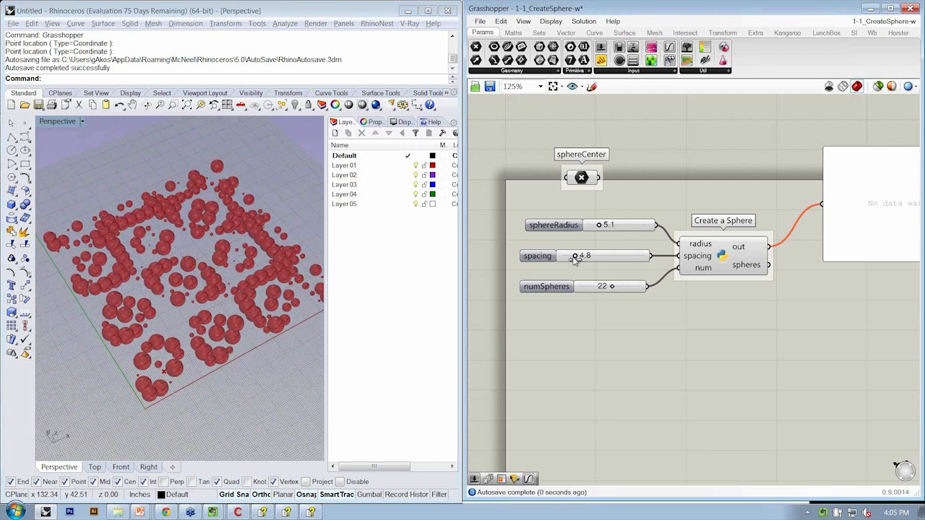
mouse_move(575, 258)
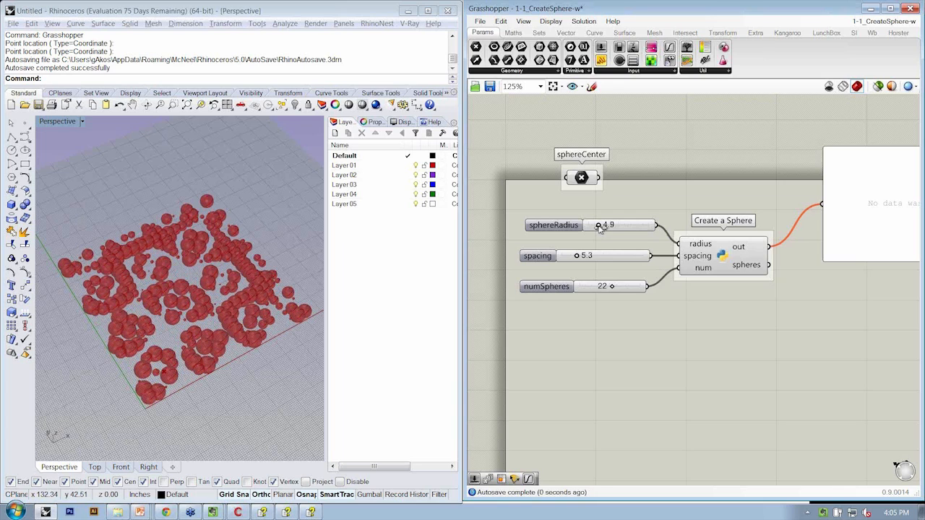
left_click_drag(601, 225, 598, 226)
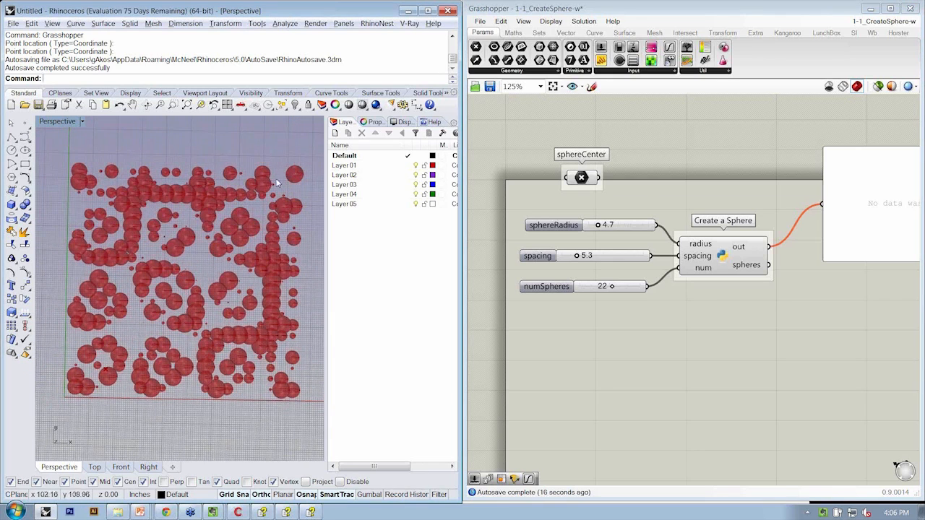
mouse_move(87, 393)
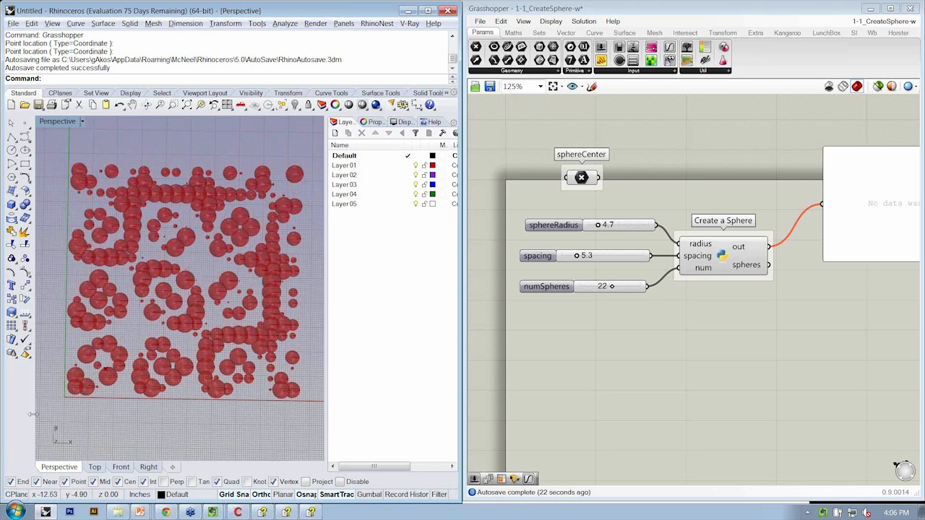
mouse_move(173, 364)
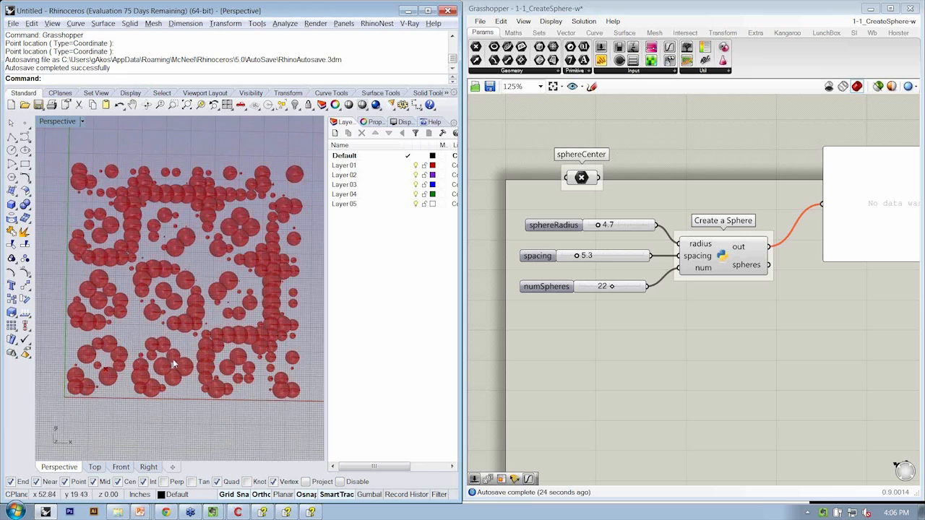
mouse_move(202, 264)
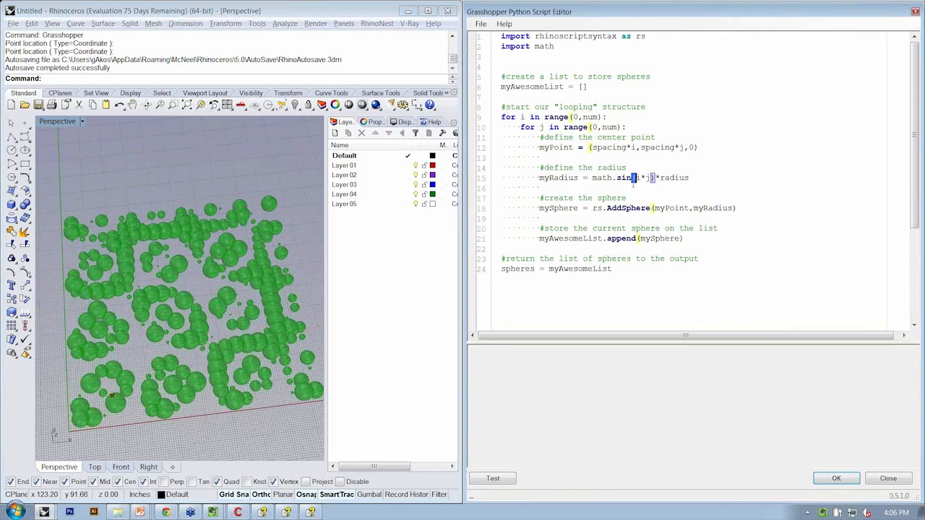
- Test math.tan(i*j) as the radius, then restore the line to math.sin(i*j)*radius
type("tan")
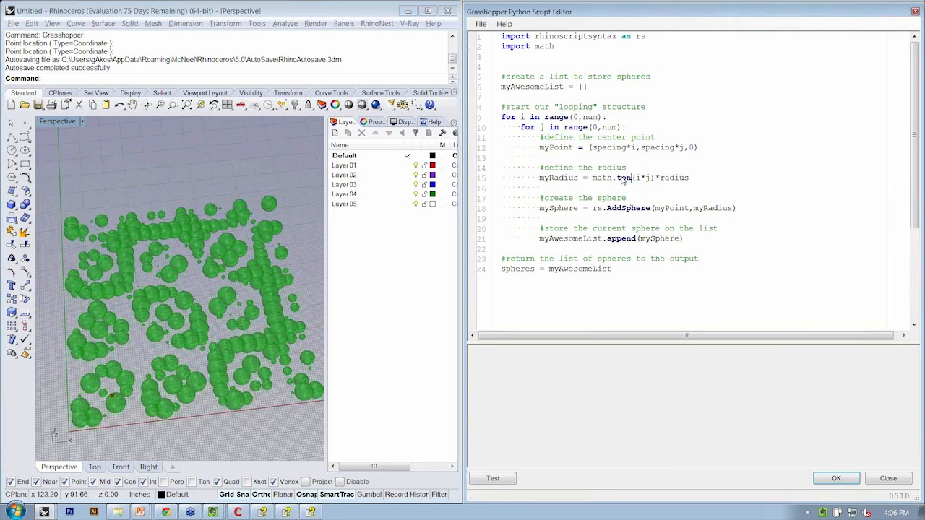
left_click(835, 478)
type("0.")
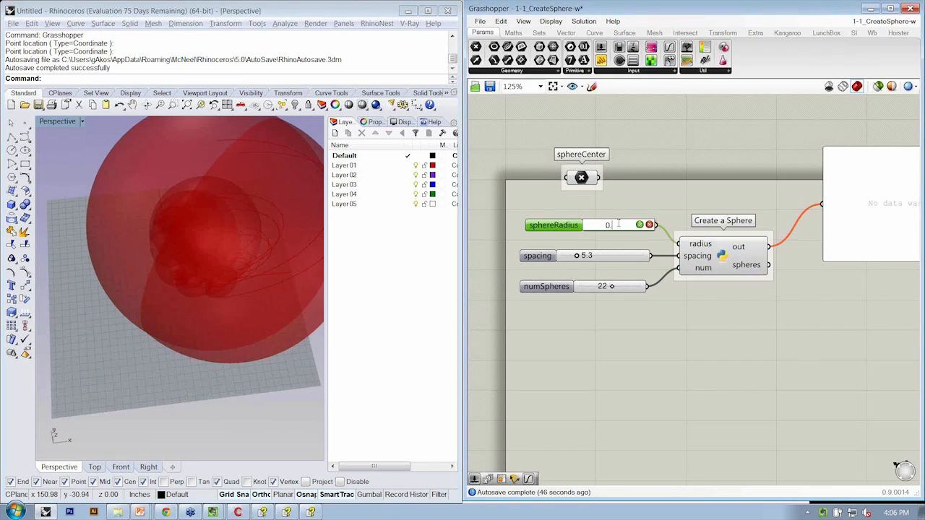
type("1.0")
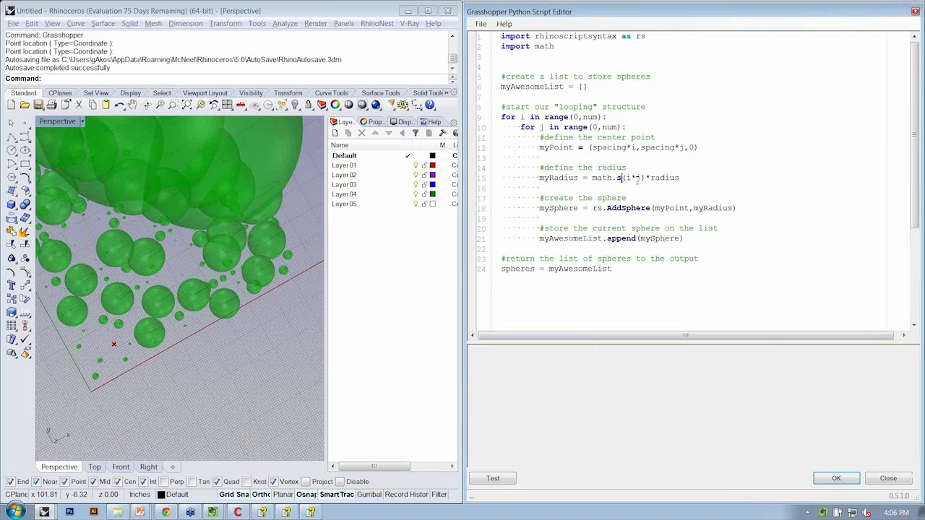
type("in")
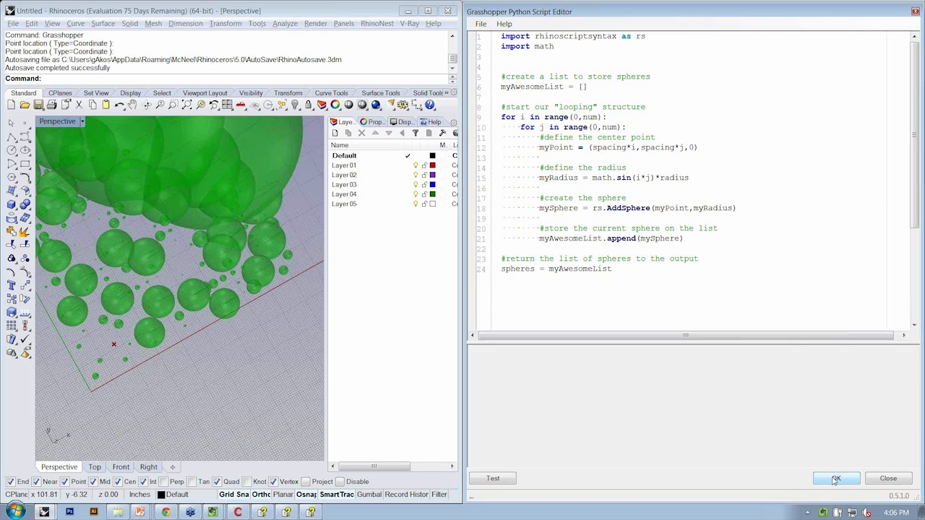
- Confirm the sine script so the viewport regenerates the grid of small red spheres
left_click(835, 479)
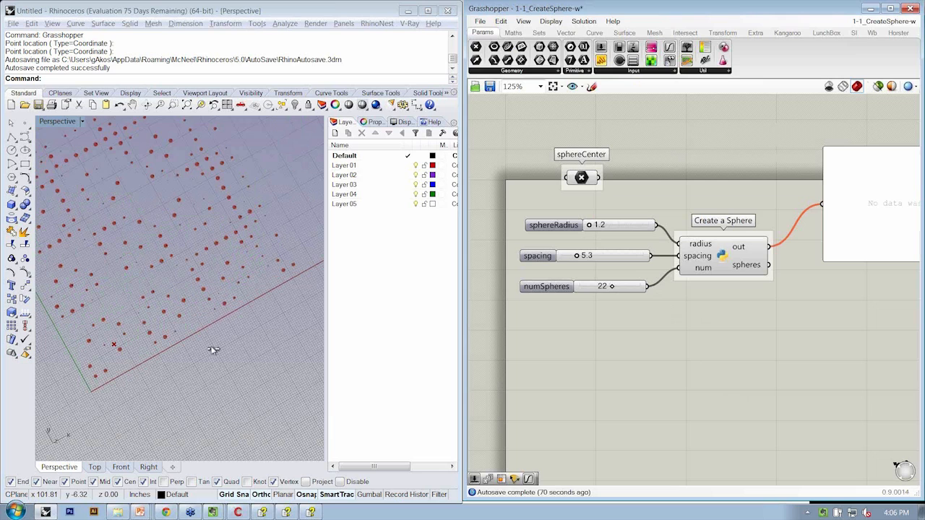
mouse_move(223, 334)
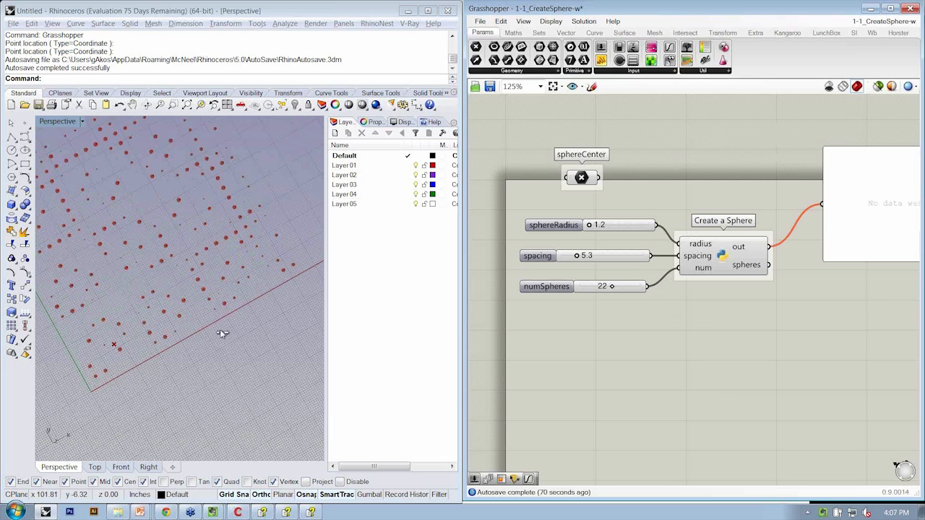
left_click_drag(607, 225, 619, 225)
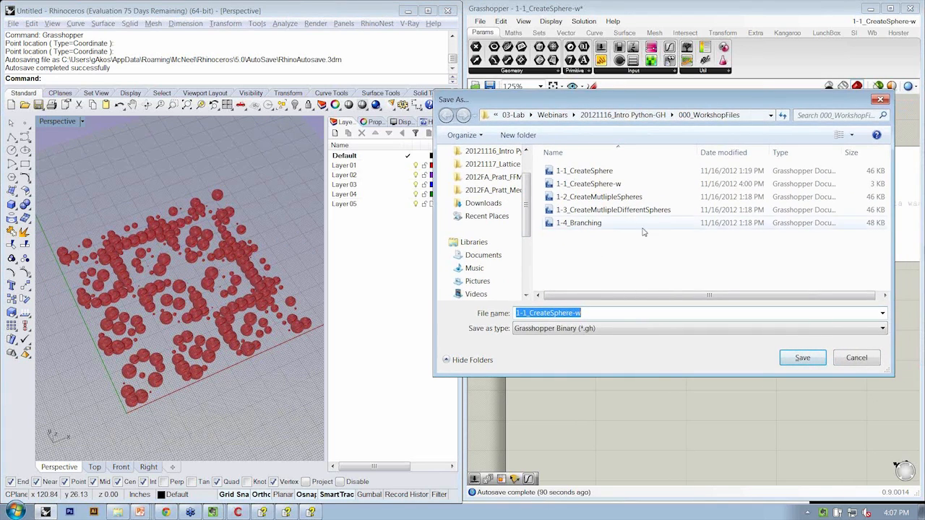
- Save the definition as 1-3_CreateMultipleDifferentSpheres, starting from the 1-2 file name
left_click(613, 210)
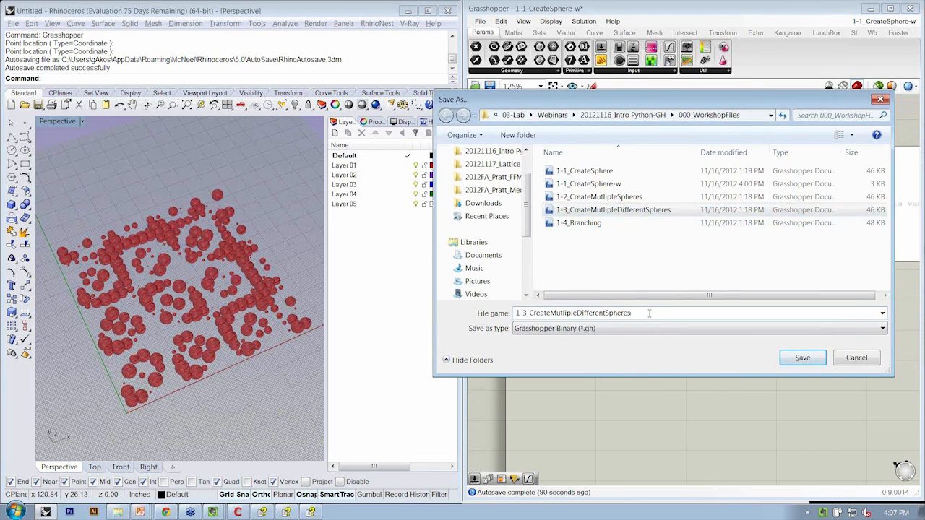
left_click(801, 359)
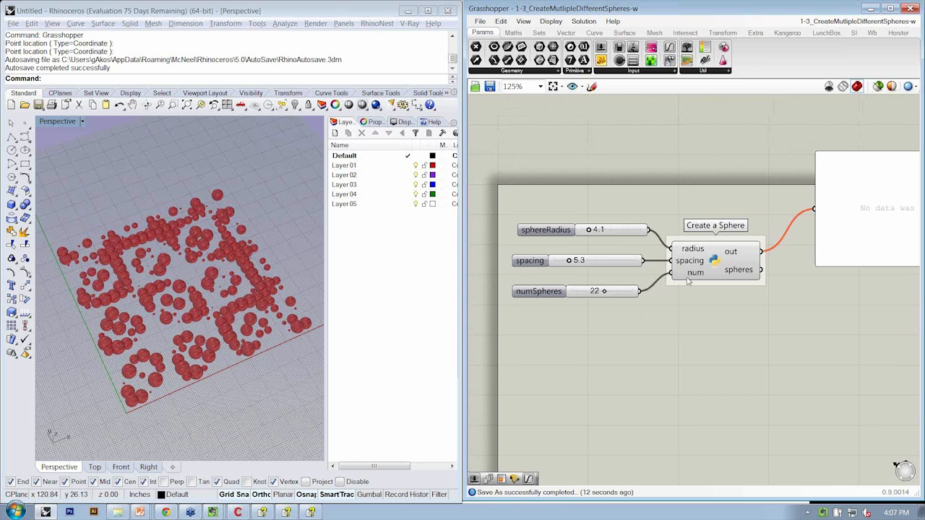
mouse_move(728, 180)
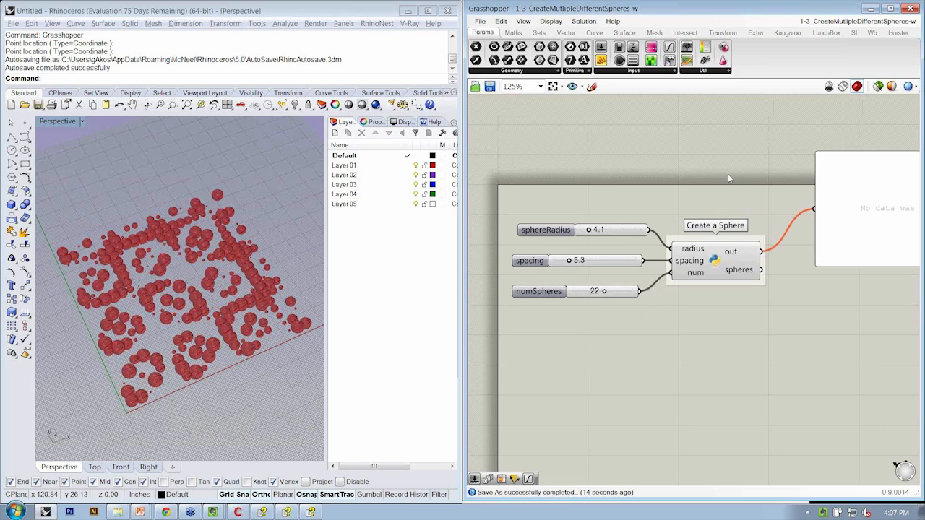